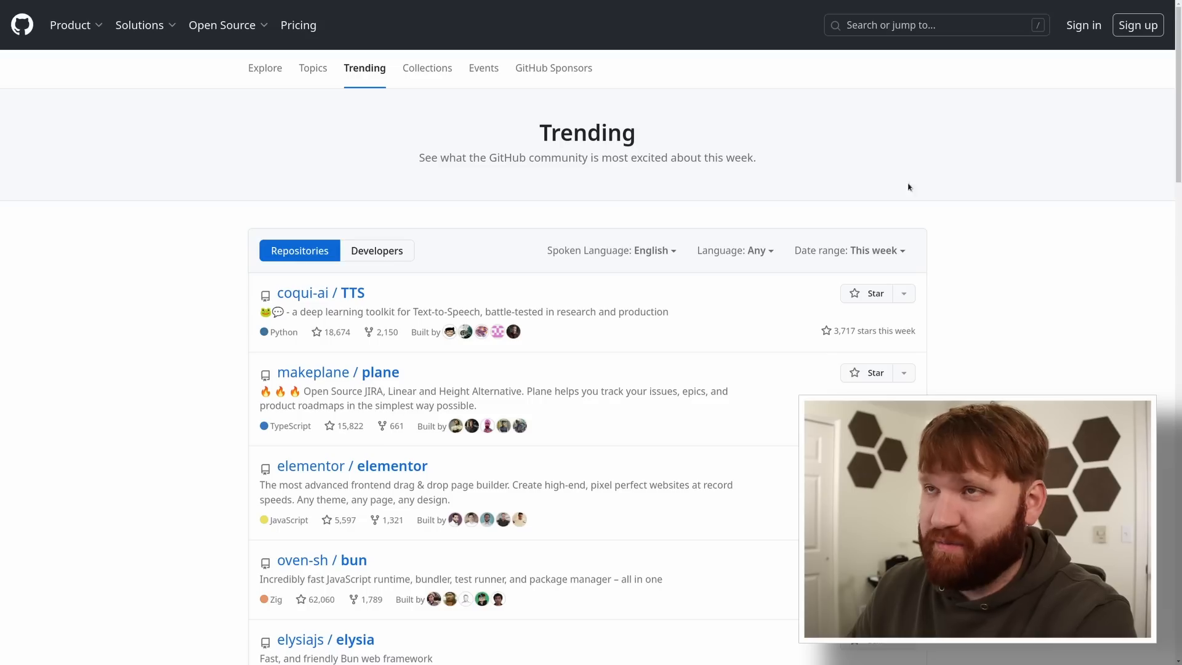
{"action": "mouse_move", "coordinate": [580, 363]}
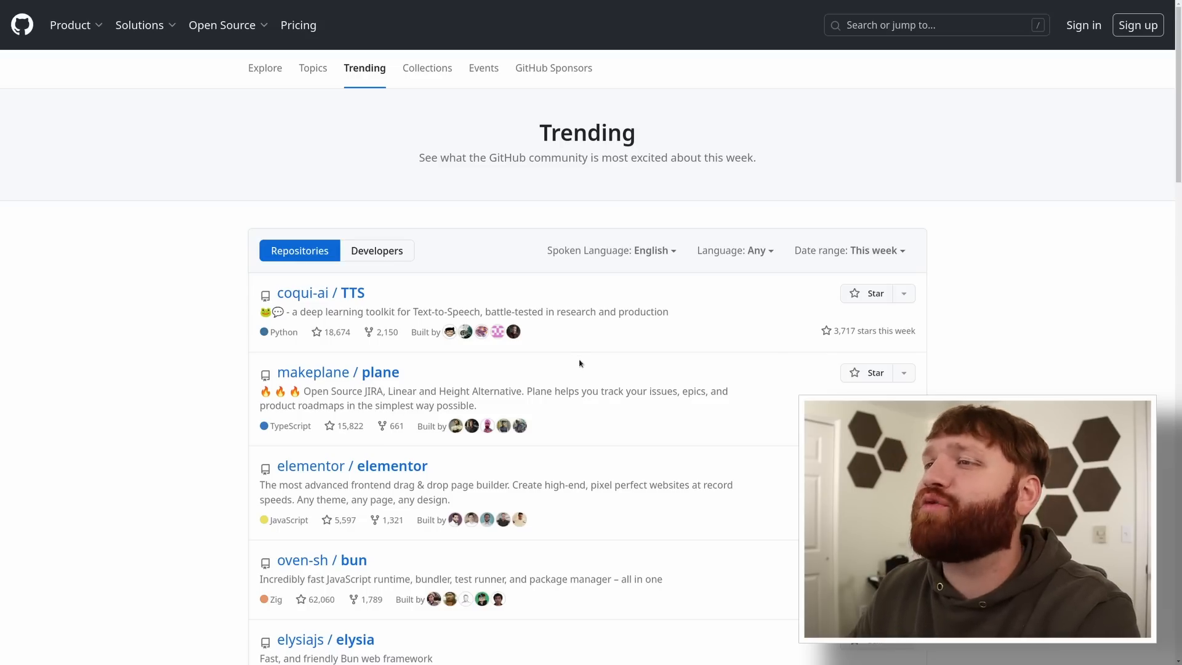
Step: Reach the usememos/memos repository, skim its README, and follow the Documentation link
{"action": "scroll", "scroll_direction": "down", "scroll_amount": 3}
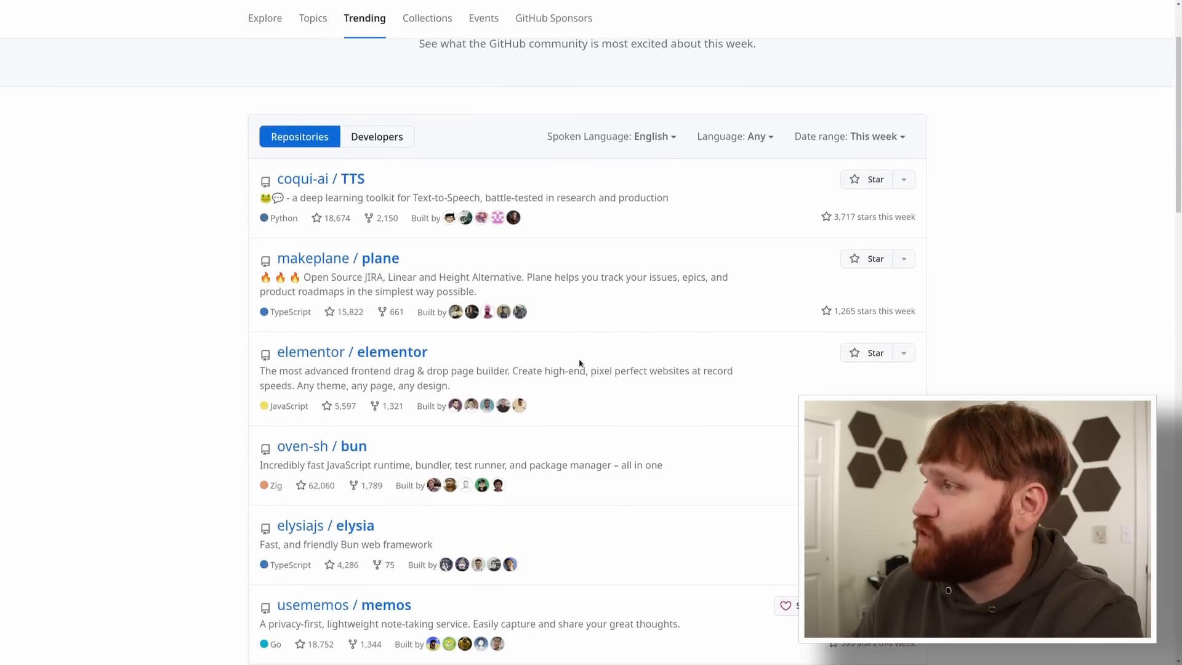
{"action": "scroll", "scroll_direction": "down", "scroll_amount": 3}
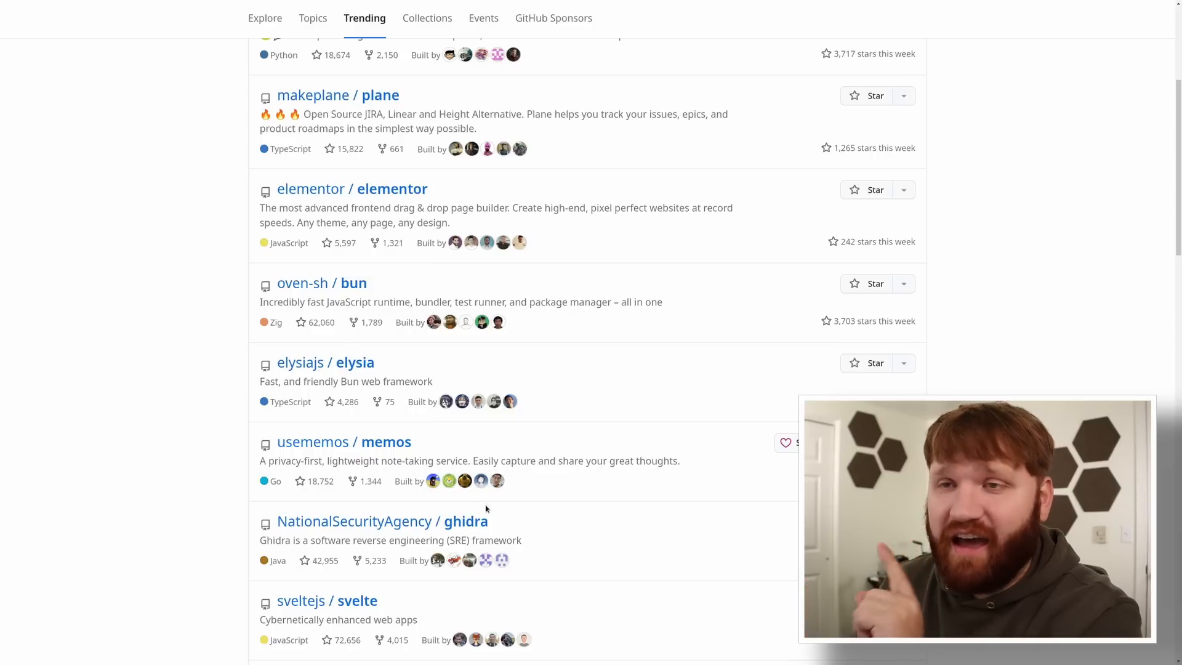
{"action": "left_click", "coordinate": [345, 442]}
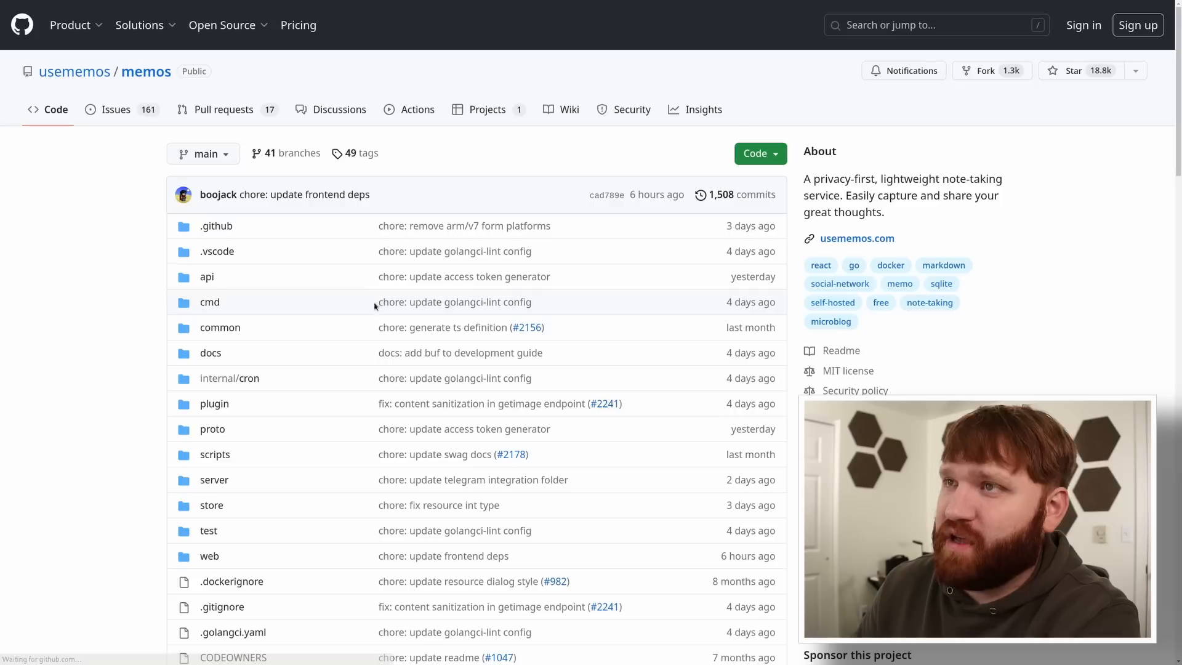
{"action": "scroll", "scroll_direction": "down", "scroll_amount": 3}
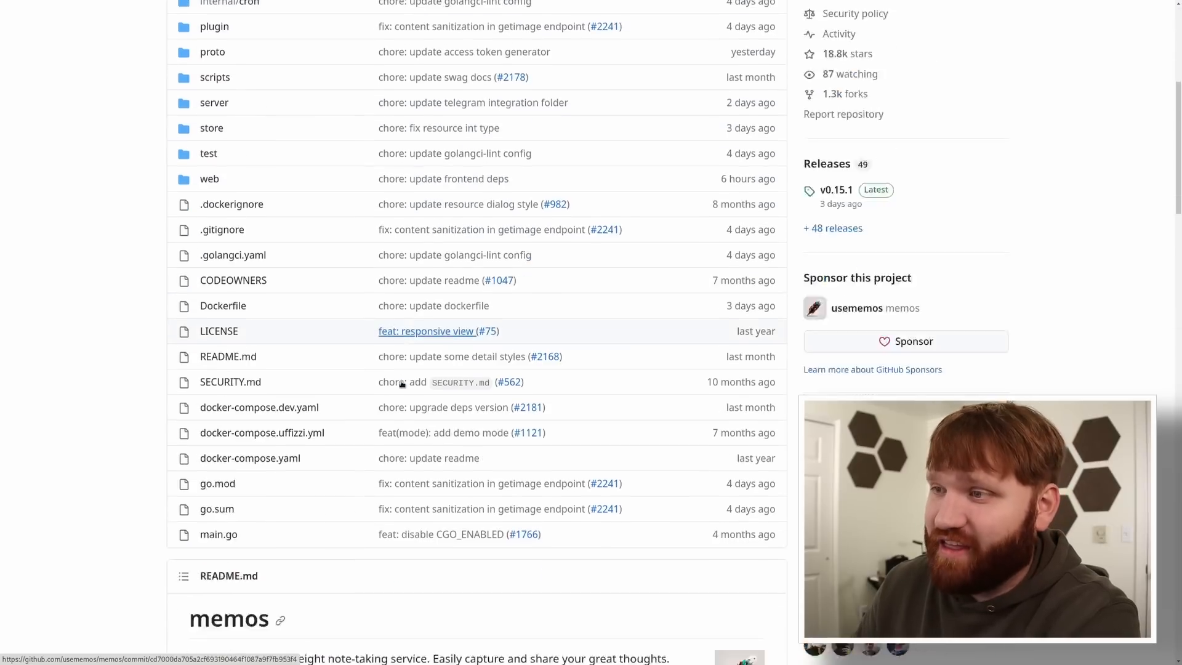
{"action": "scroll", "scroll_direction": "down", "scroll_amount": 3}
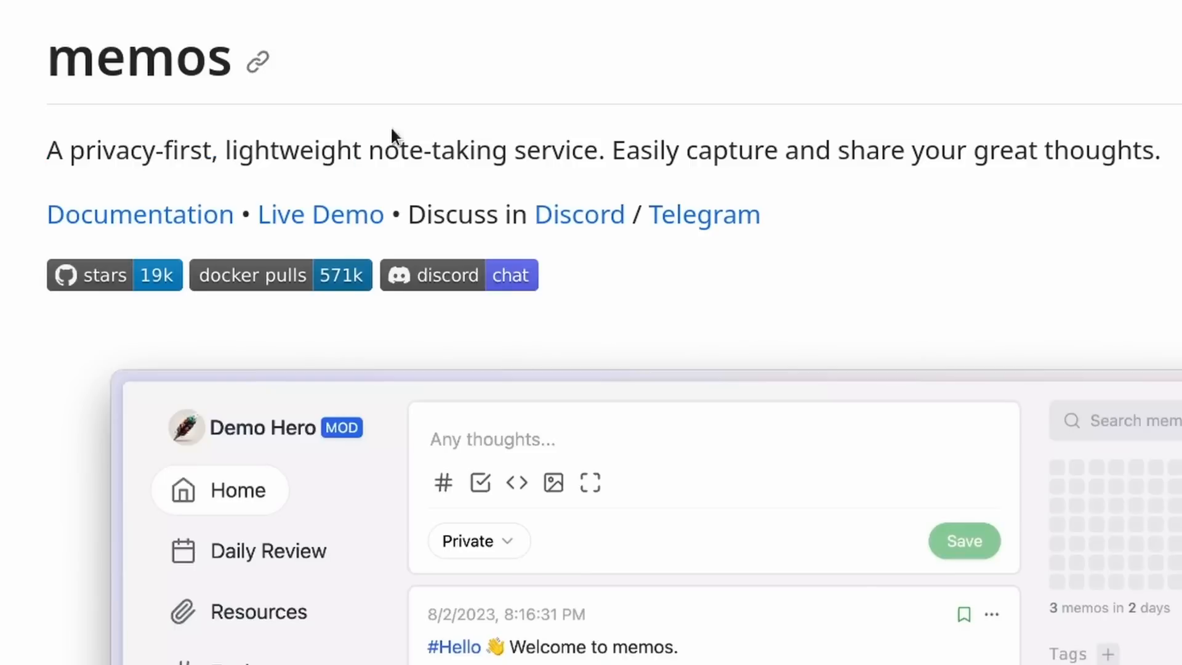
{"action": "left_click_drag", "start_coordinate": [697, 148], "coordinate": [912, 149]}
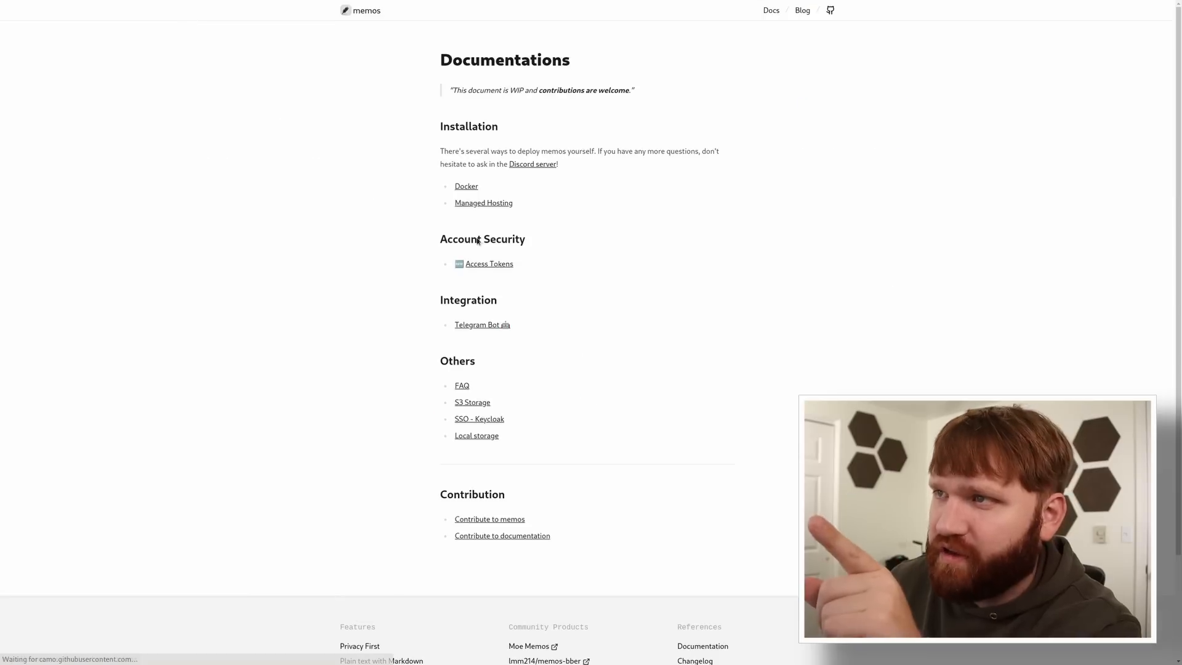
{"action": "mouse_move", "coordinate": [660, 413]}
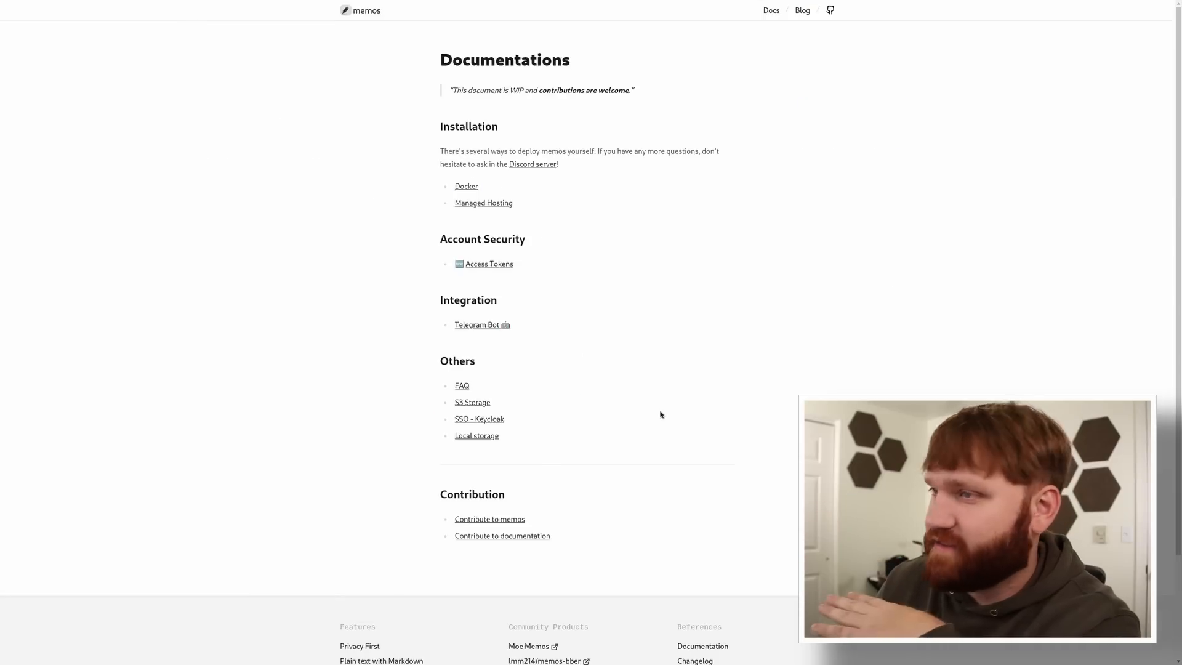
Step: View the Docker installation guide and its docker run section
{"action": "left_click", "coordinate": [465, 185]}
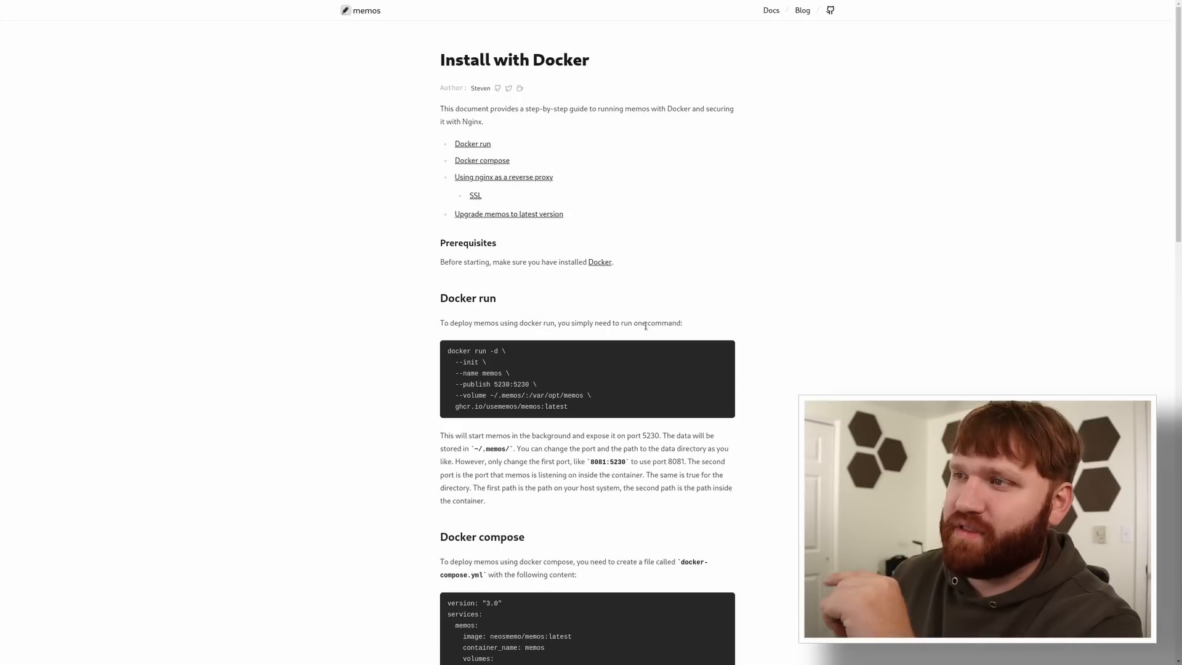
{"action": "scroll", "scroll_direction": "down", "scroll_amount": 3}
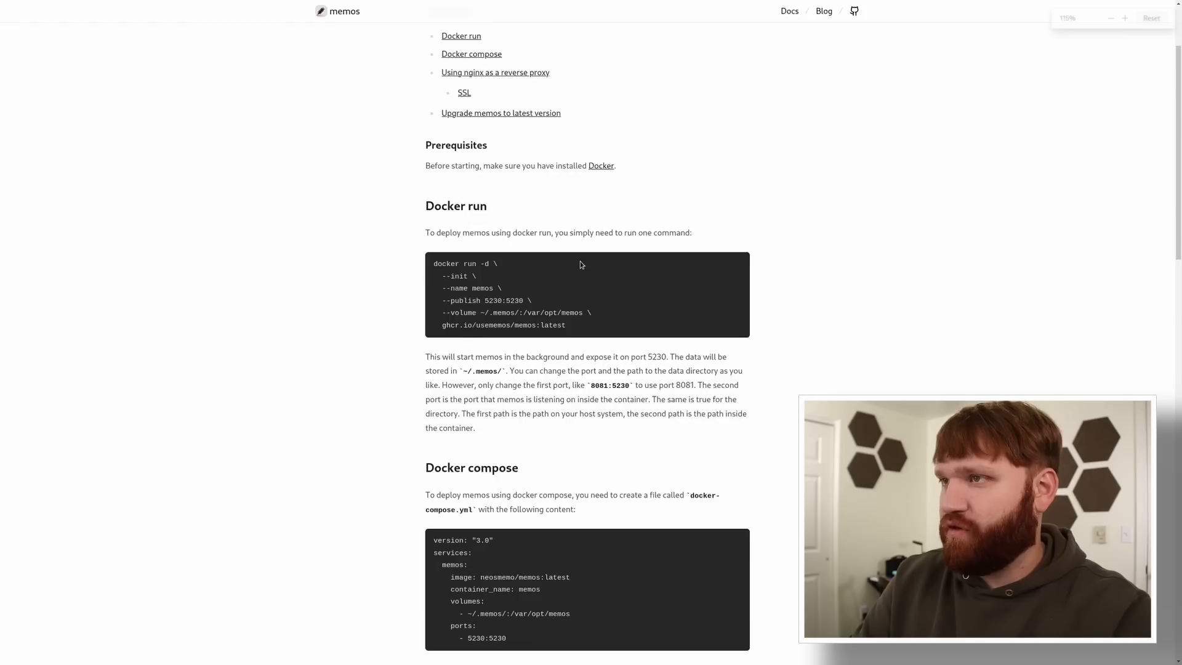
{"action": "scroll", "scroll_direction": "down", "scroll_amount": 3}
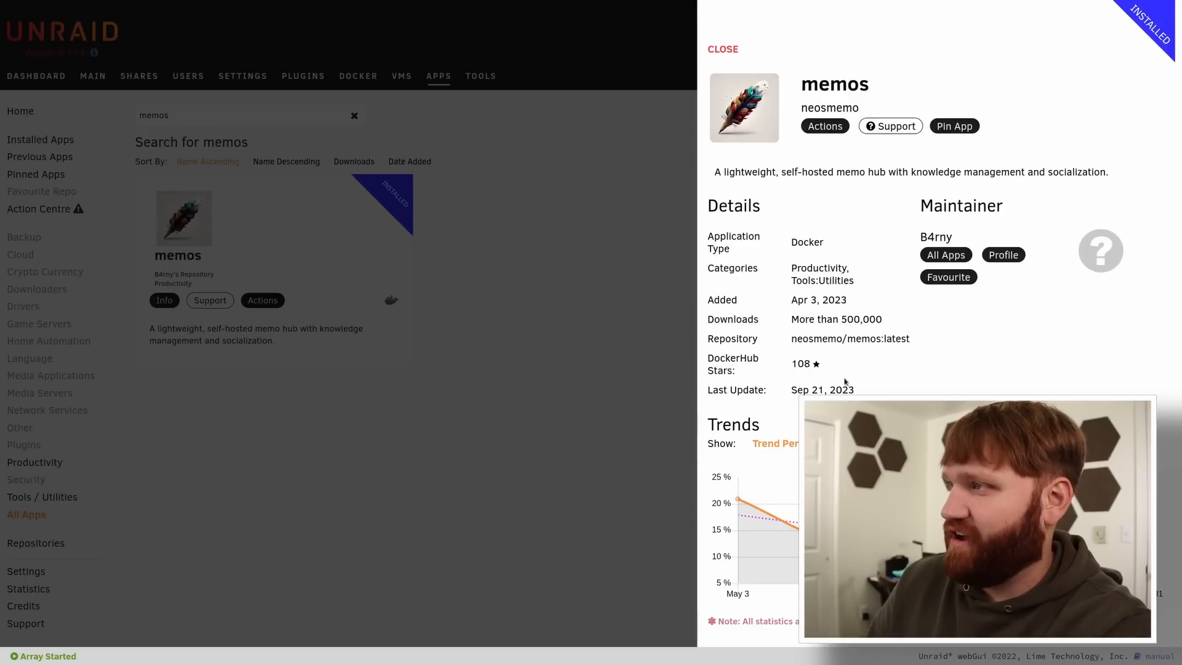
{"action": "left_click", "coordinate": [722, 49]}
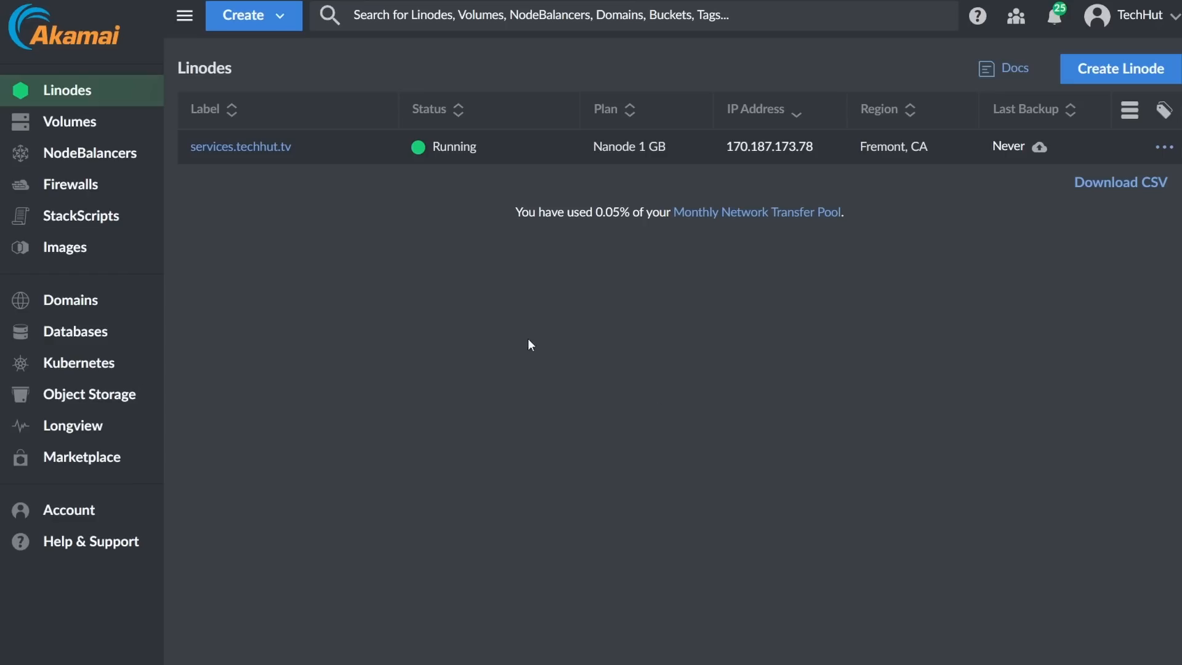
Step: From the services.techhut.tv Linode, begin a new Linode and browse the Marketplace one-click apps
{"action": "left_click", "coordinate": [240, 147]}
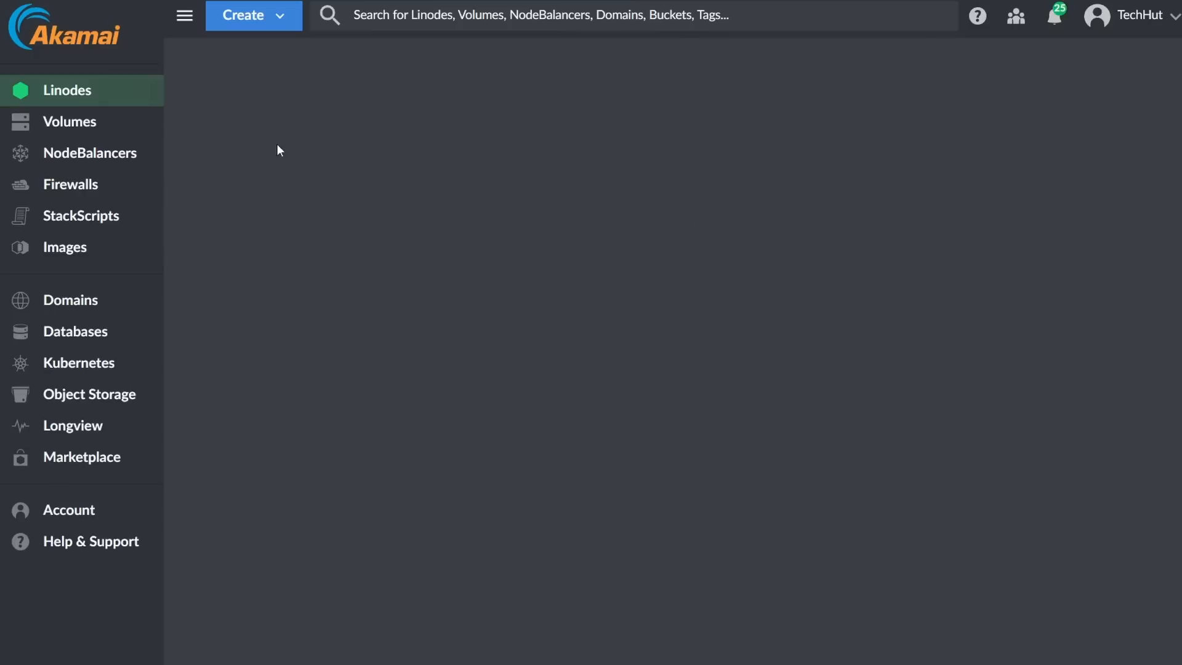
{"action": "left_click", "coordinate": [66, 90]}
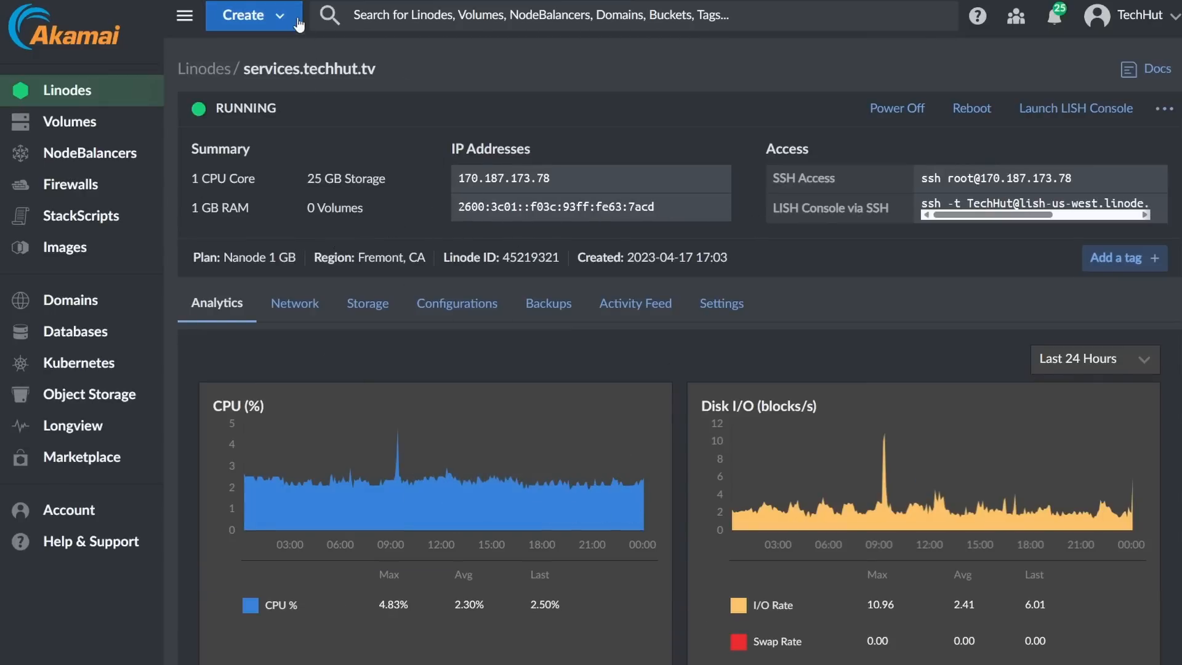
{"action": "left_click", "coordinate": [243, 14]}
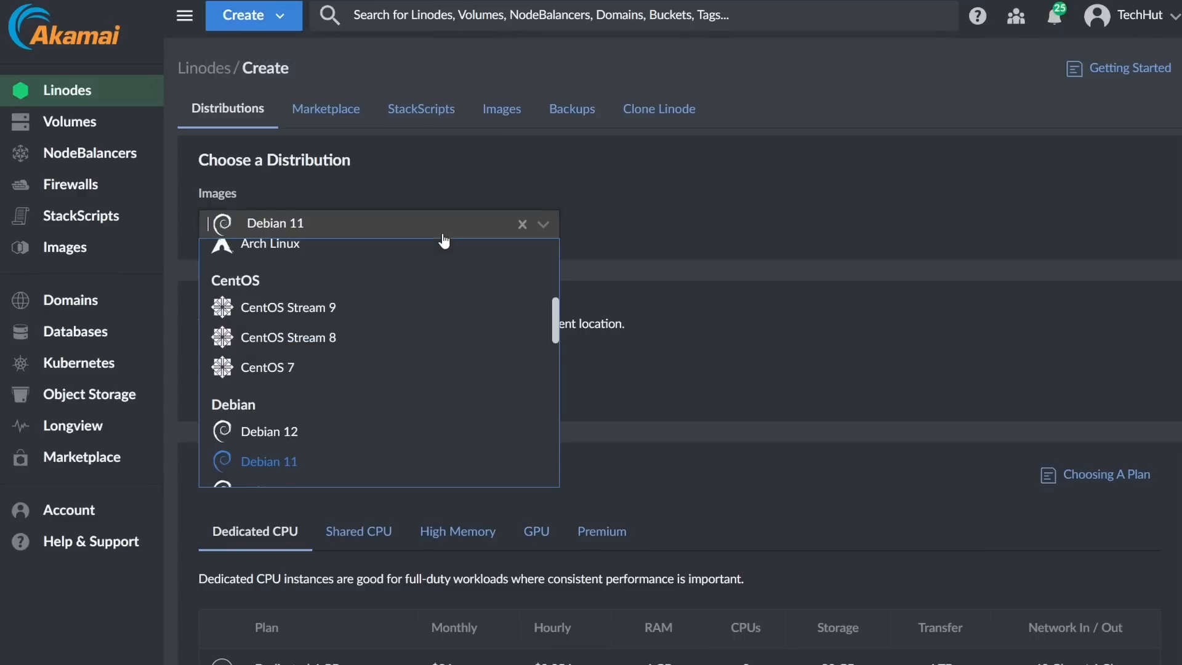
{"action": "scroll", "scroll_direction": "down", "scroll_amount": 3}
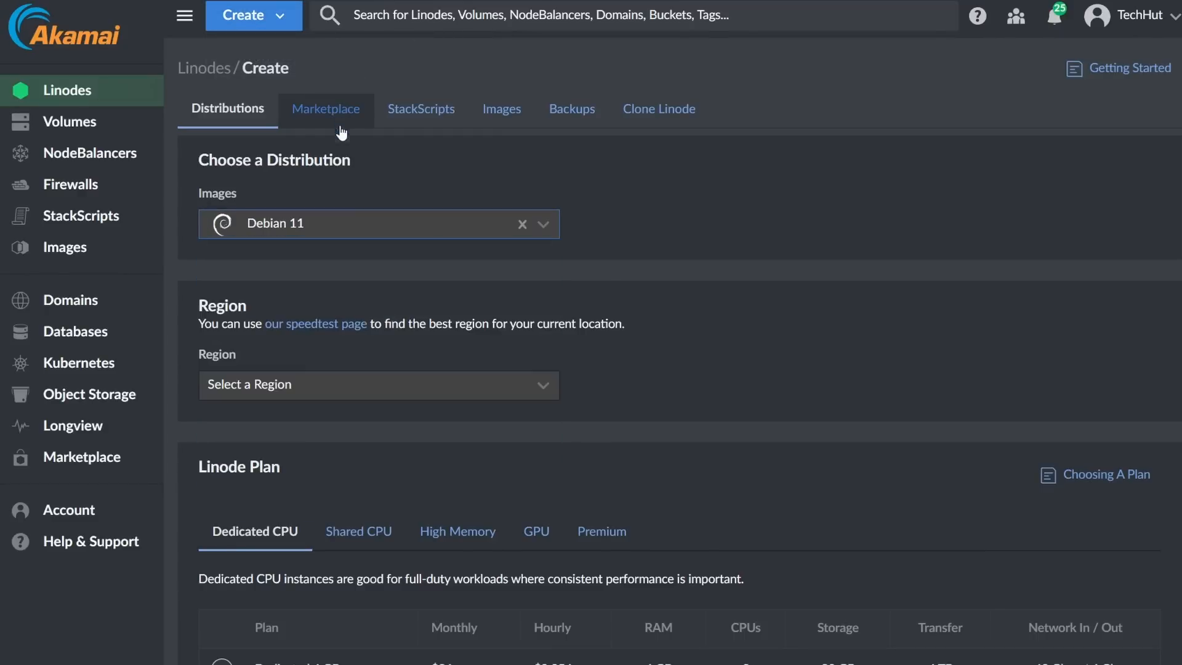
{"action": "left_click", "coordinate": [325, 109]}
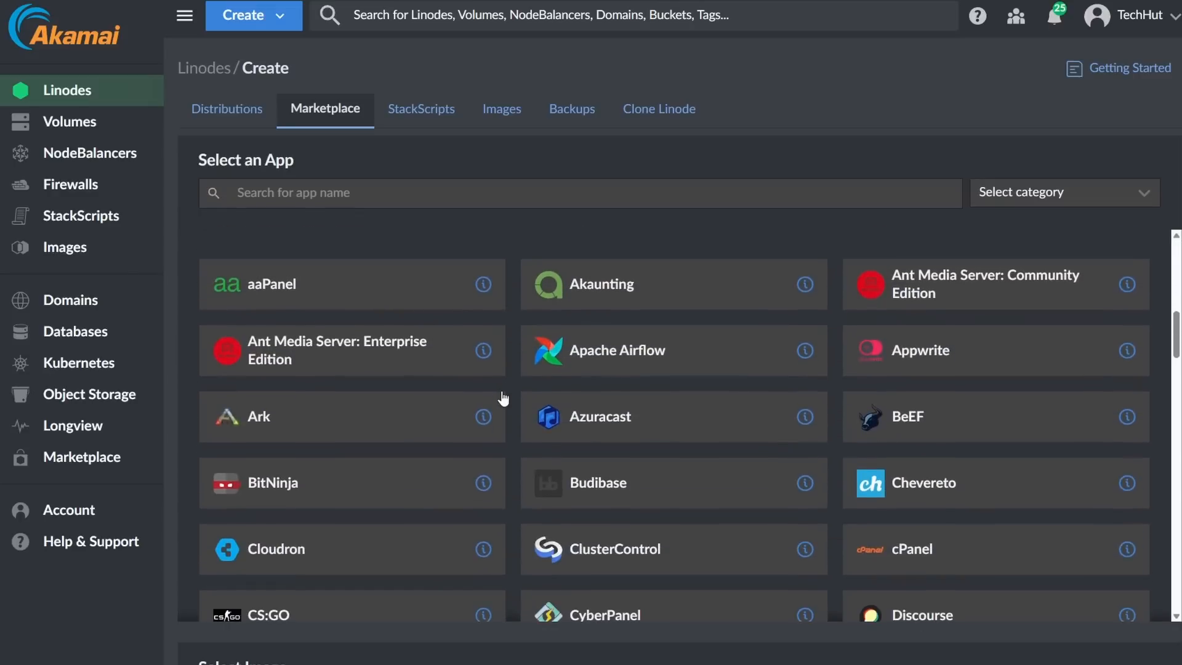
{"action": "scroll", "scroll_direction": "down", "scroll_amount": 3}
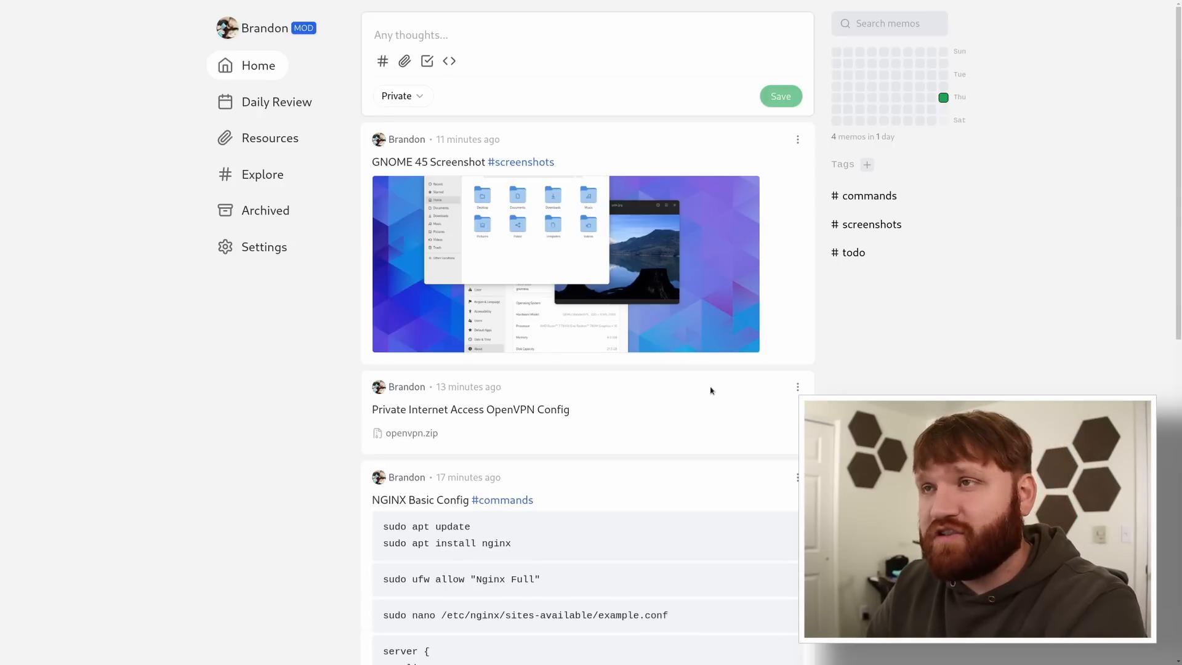
{"action": "mouse_move", "coordinate": [316, 437]}
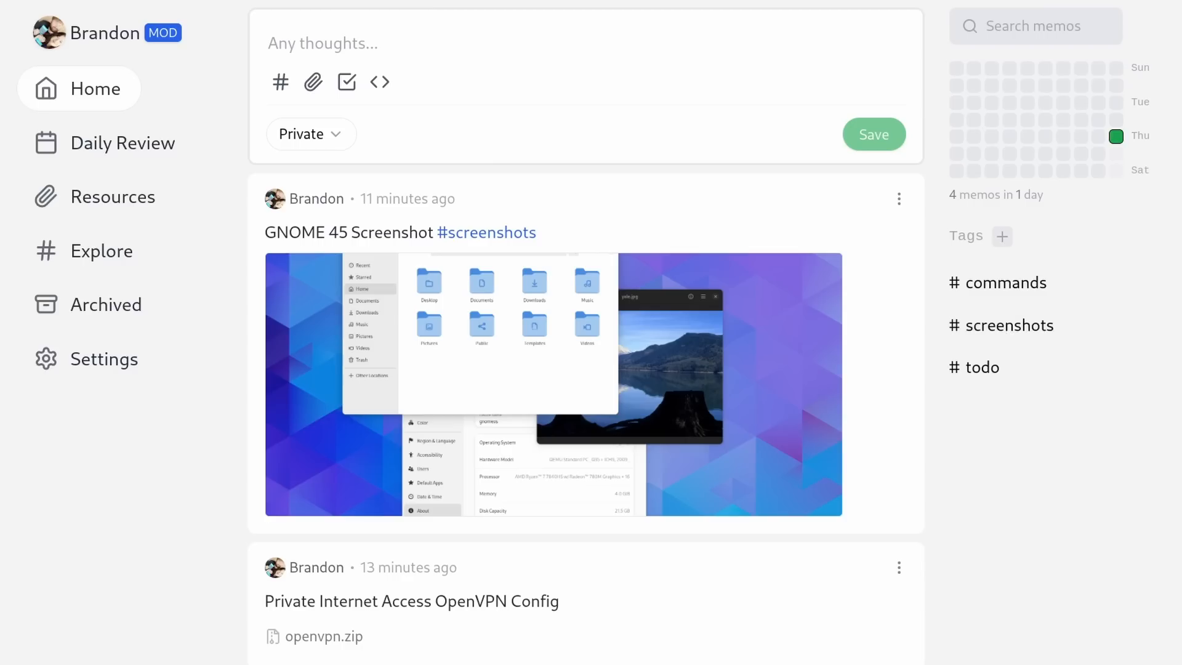
{"action": "mouse_move", "coordinate": [451, 102]}
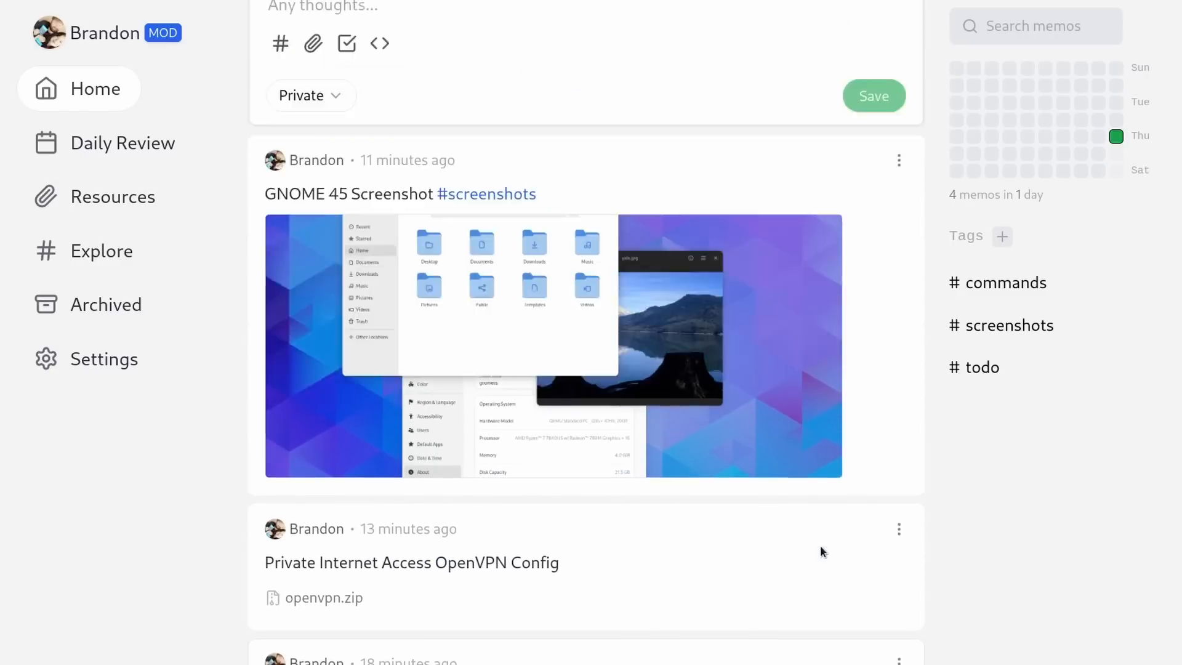
{"action": "mouse_move", "coordinate": [1034, 156]}
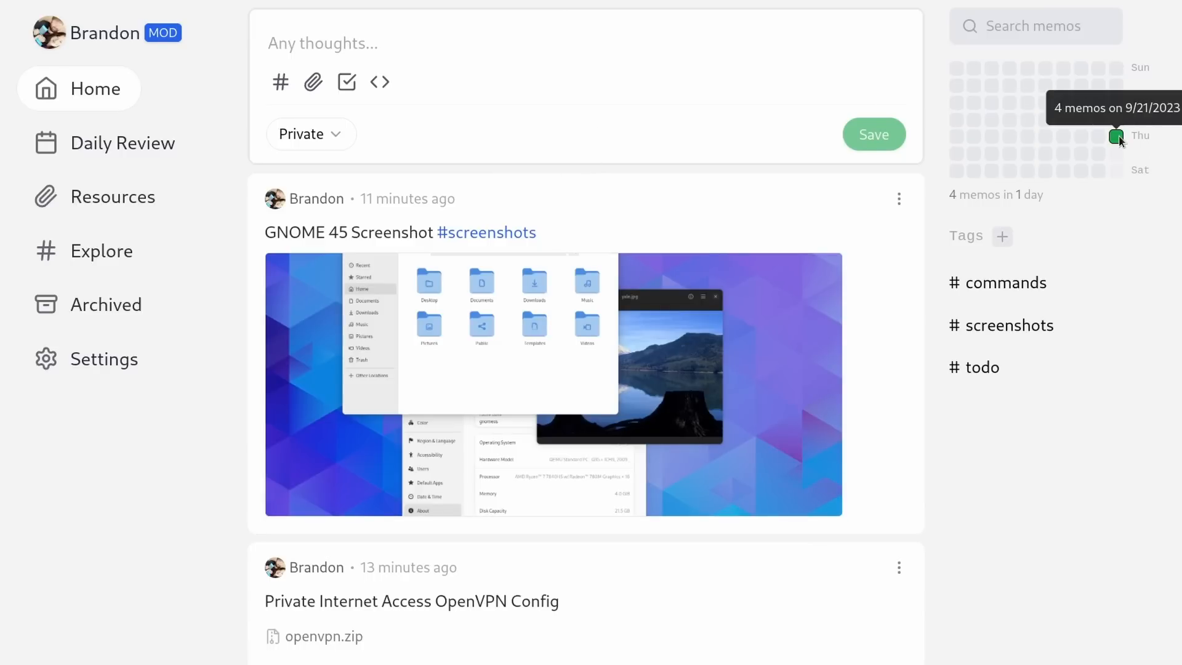
{"action": "mouse_move", "coordinate": [1127, 138]}
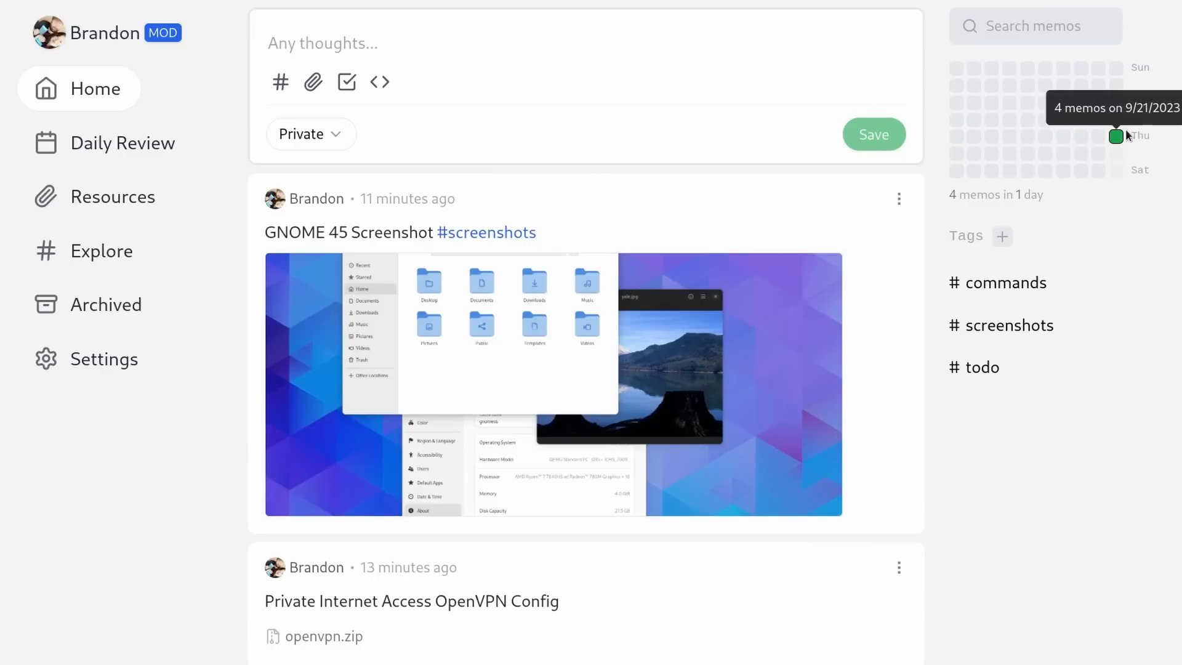
Step: Filter memos to 9/21/2023, remove that date chip, then filter by the #commands tag
{"action": "left_click", "coordinate": [1117, 137]}
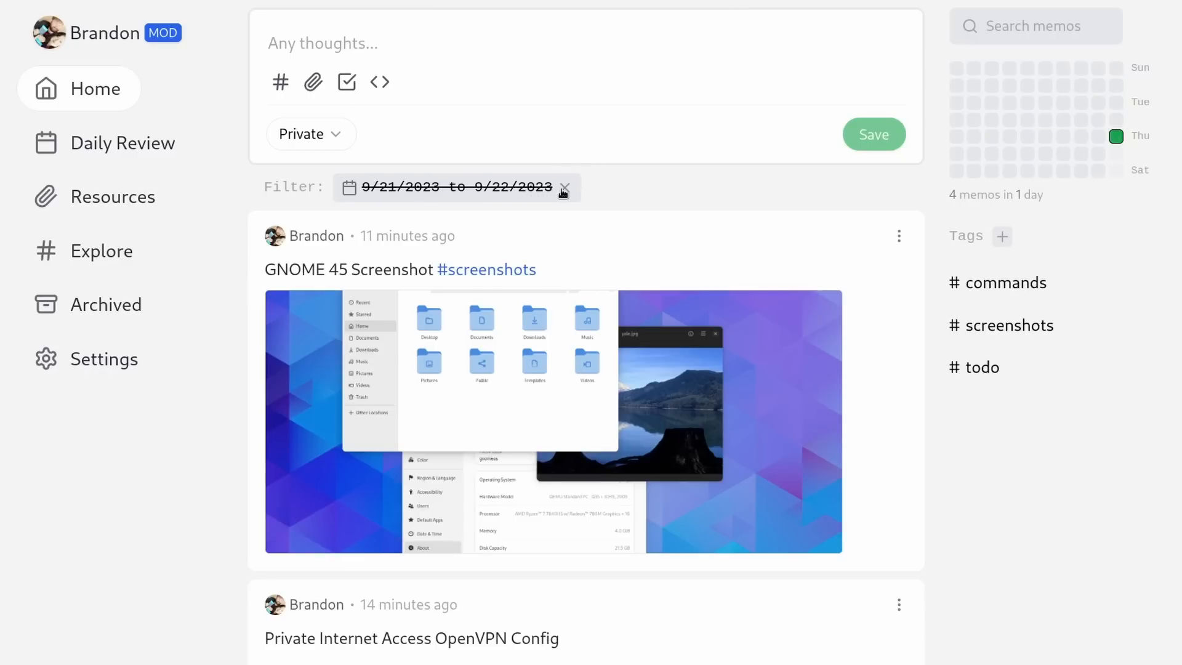
{"action": "left_click", "coordinate": [564, 187]}
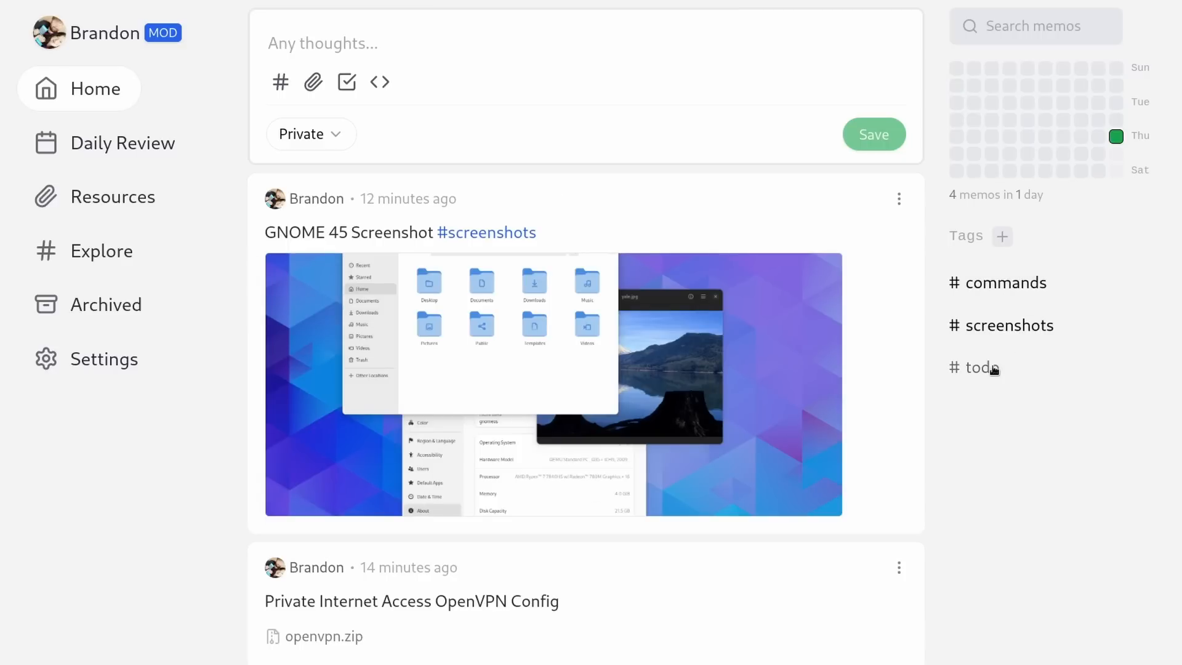
{"action": "mouse_move", "coordinate": [1030, 296]}
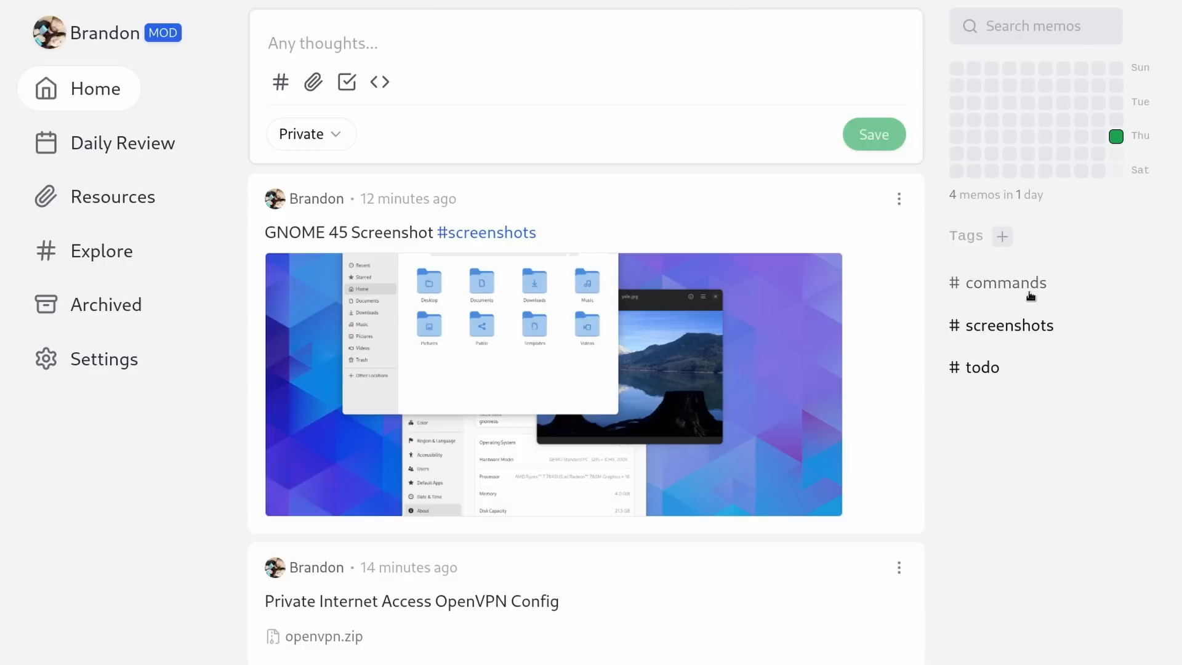
{"action": "left_click", "coordinate": [1006, 283]}
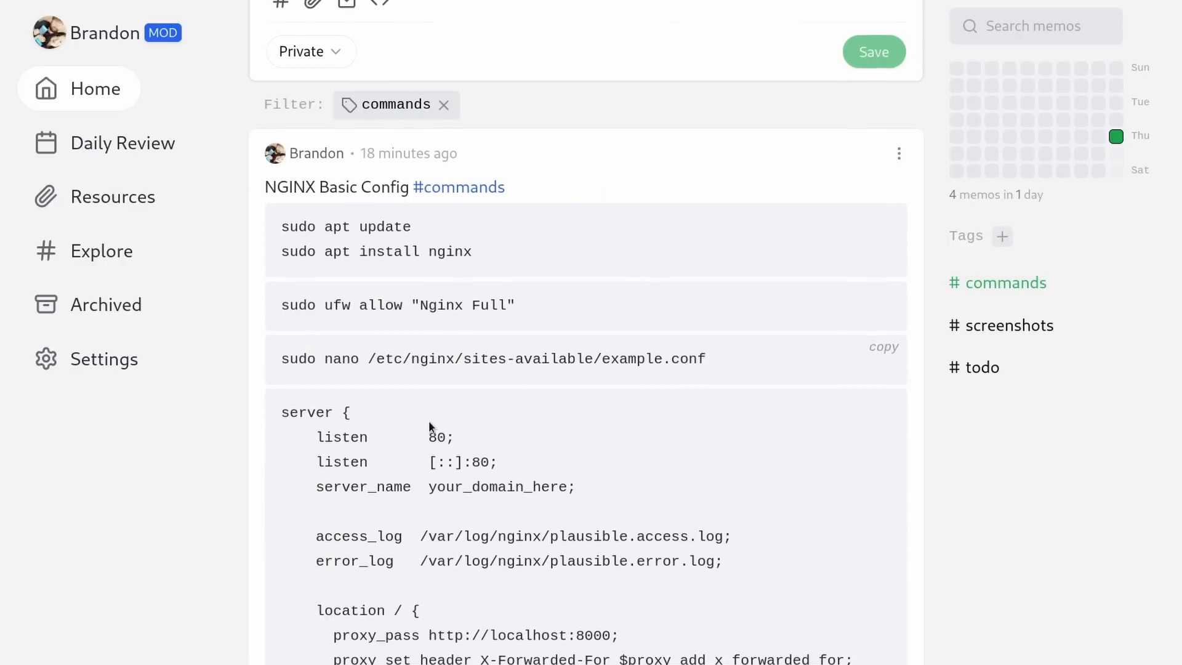